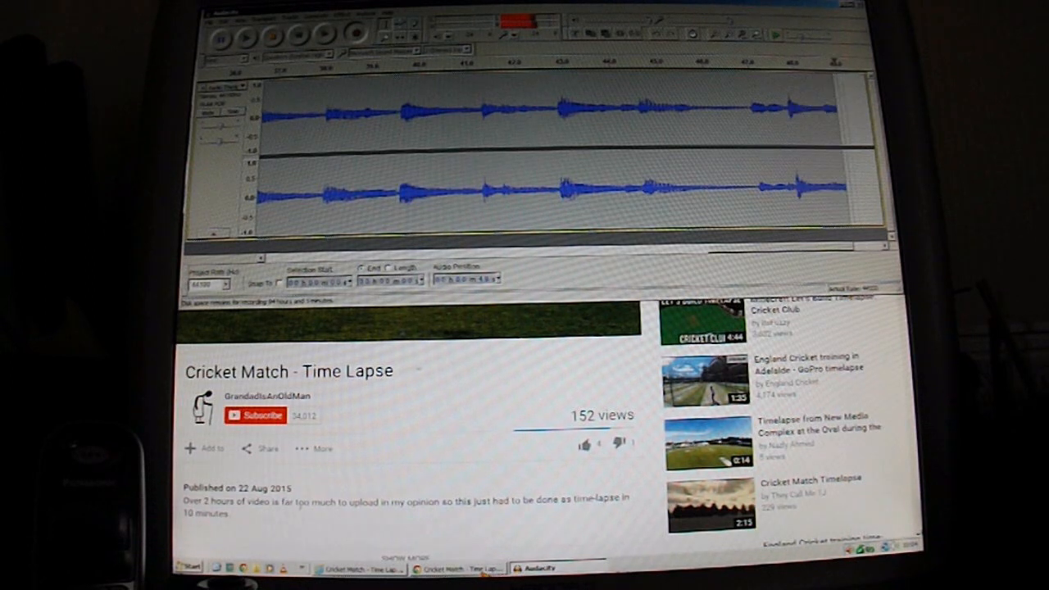
Step: Start playback of the Cricket Match - Time Lapse video on YouTube to hear its audio
scroll(right, 3)
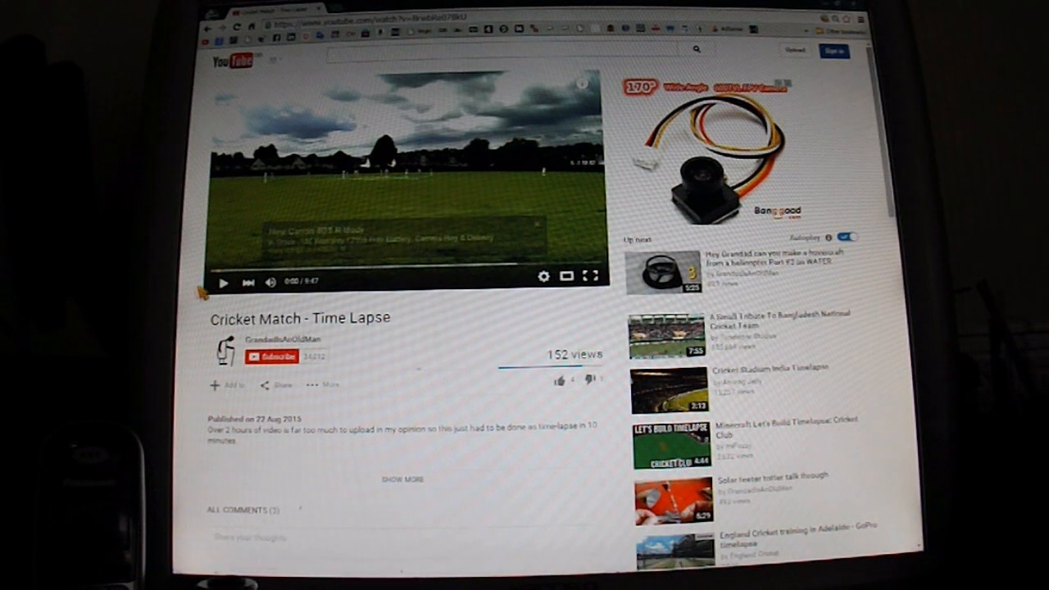
click(226, 281)
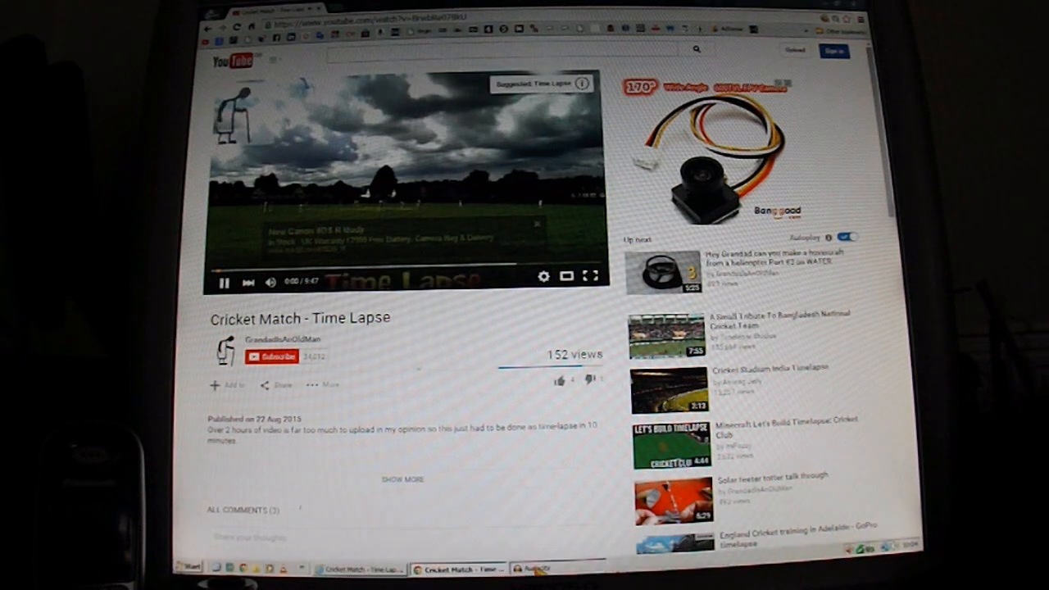